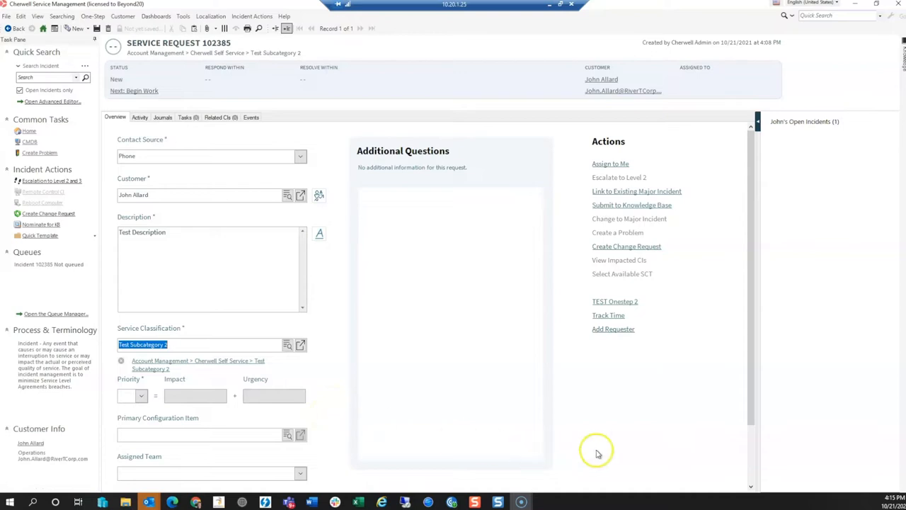
pyautogui.moveTo(704, 320)
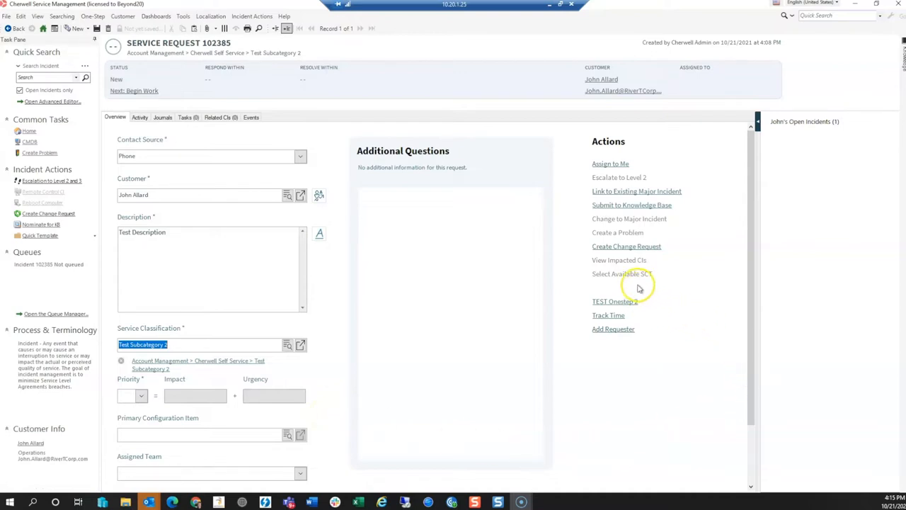
pyautogui.moveTo(637, 289)
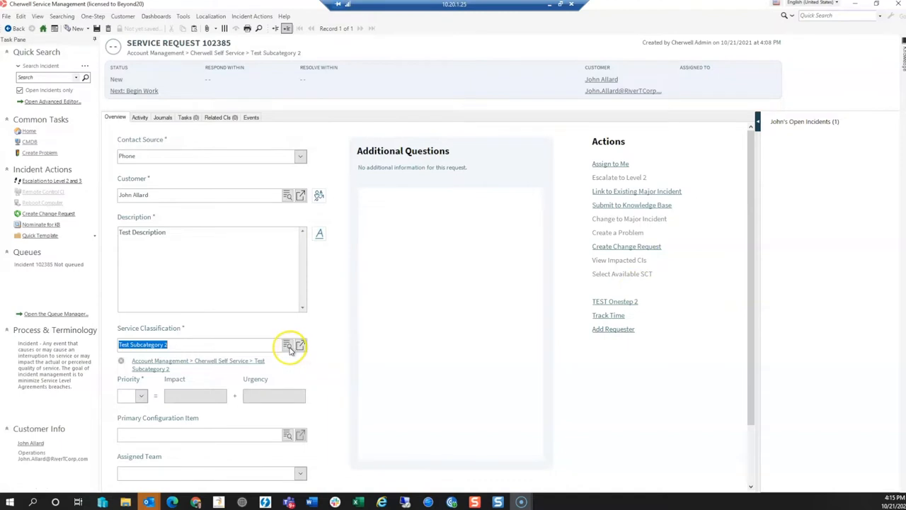
# Reclassify request 102385 as Test Subcategory 1 via the Service Classification lookup
pyautogui.click(287, 345)
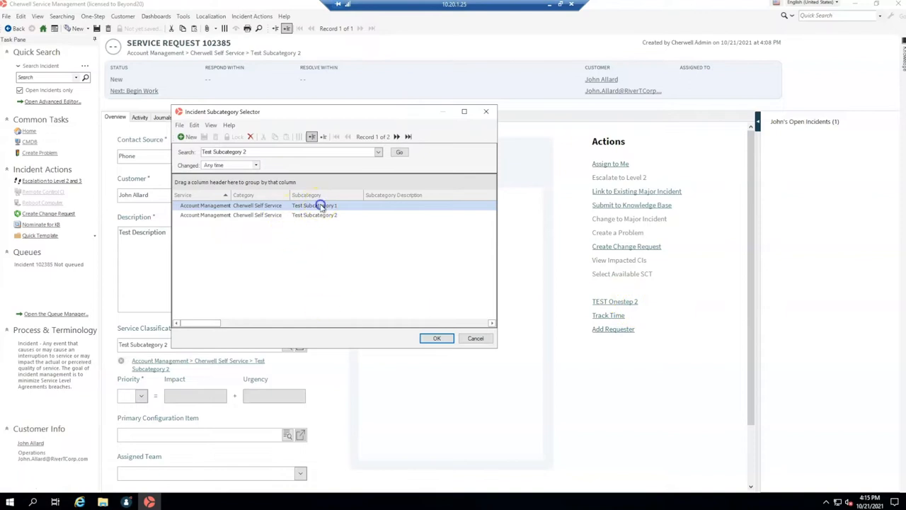
pyautogui.click(436, 338)
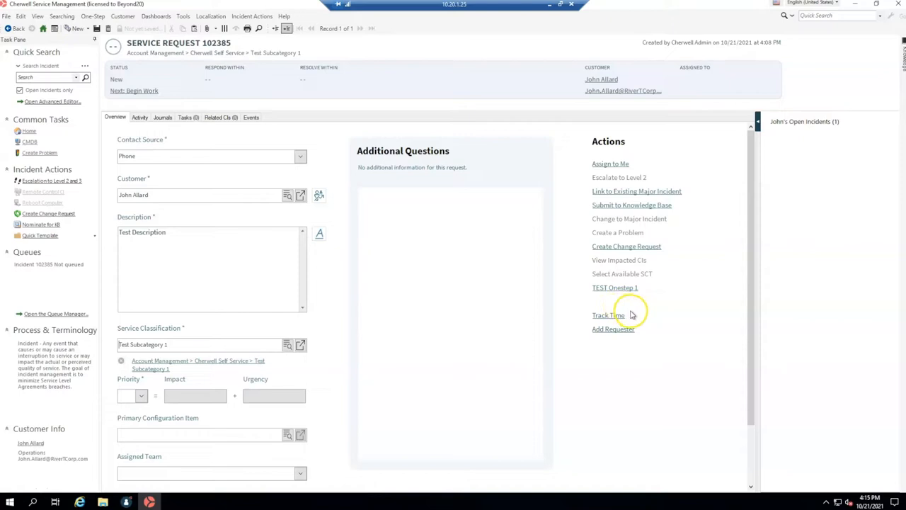
pyautogui.moveTo(617, 300)
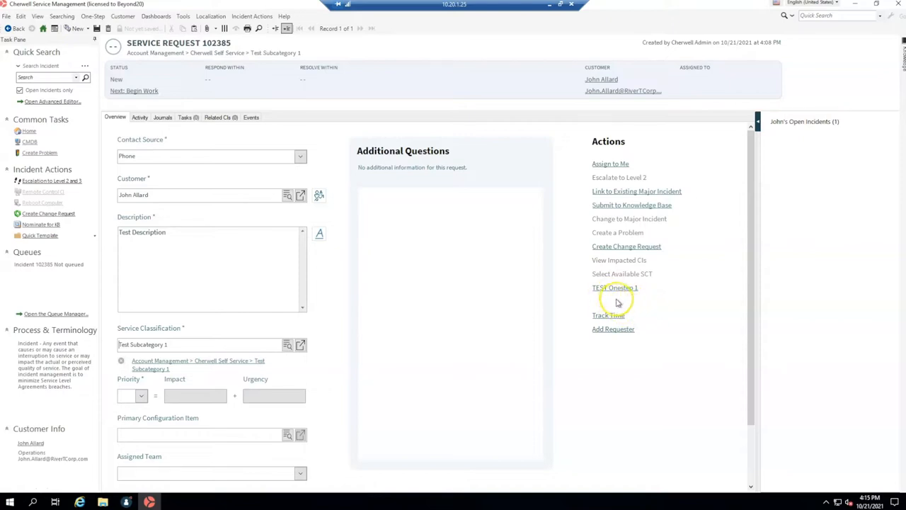
pyautogui.moveTo(634, 311)
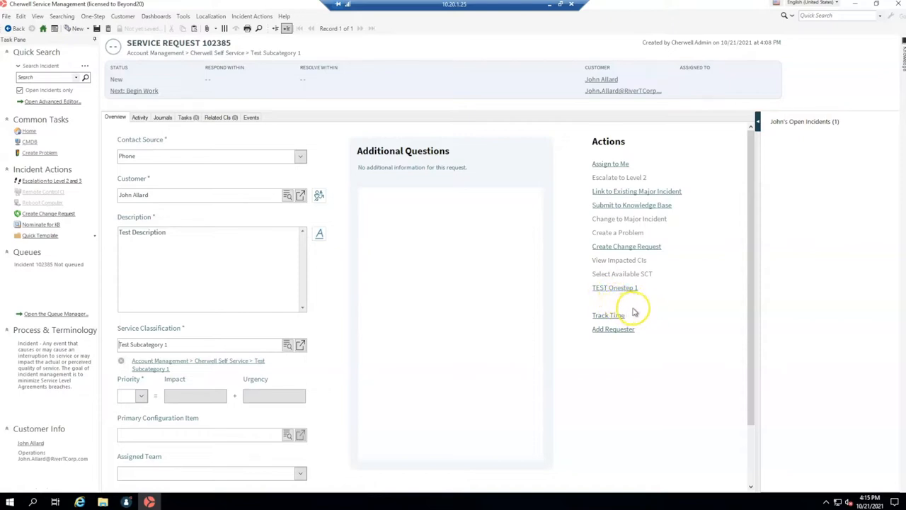
pyautogui.moveTo(675, 309)
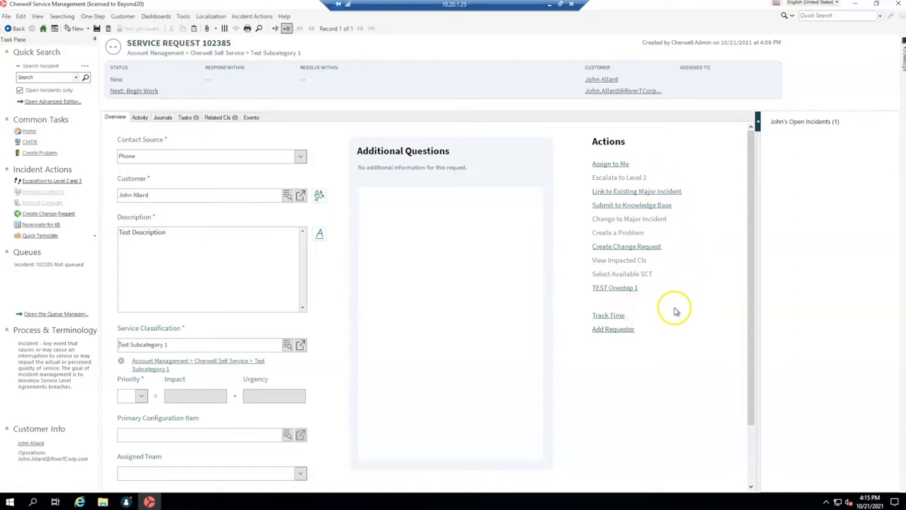
pyautogui.moveTo(683, 361)
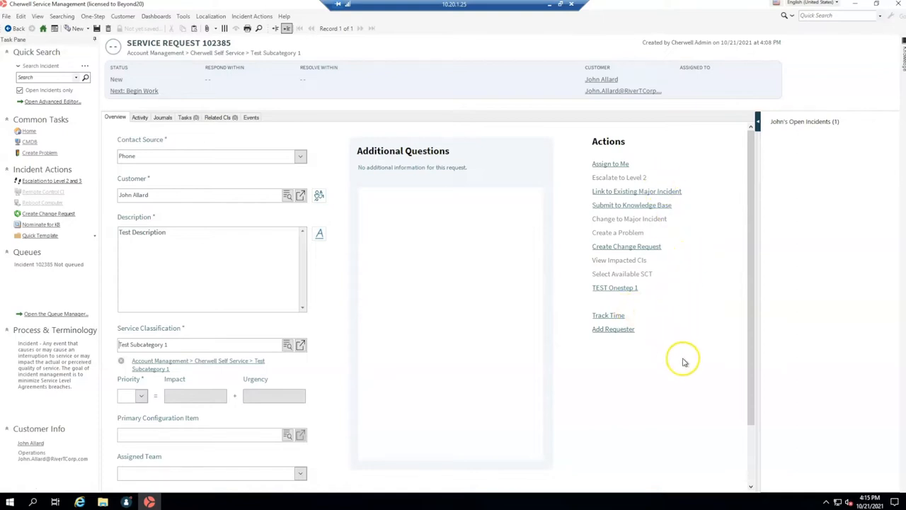
pyautogui.moveTo(683, 365)
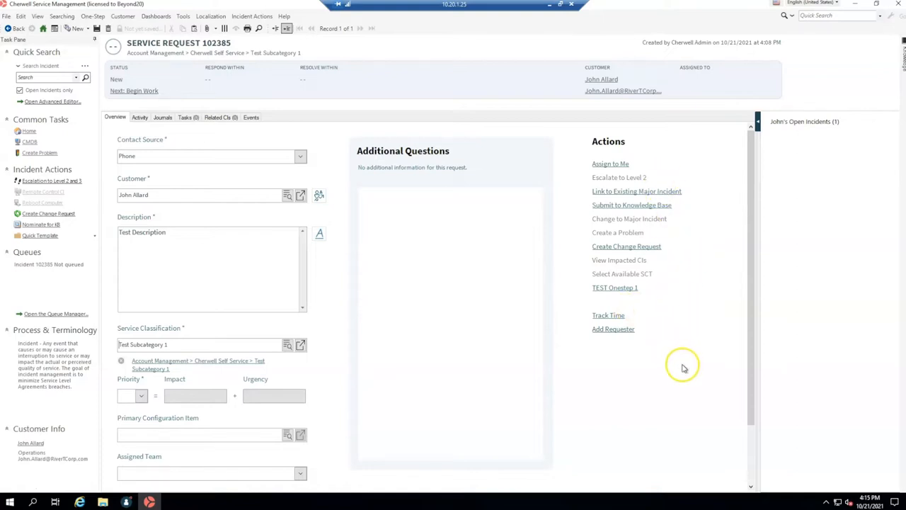
pyautogui.moveTo(572, 164)
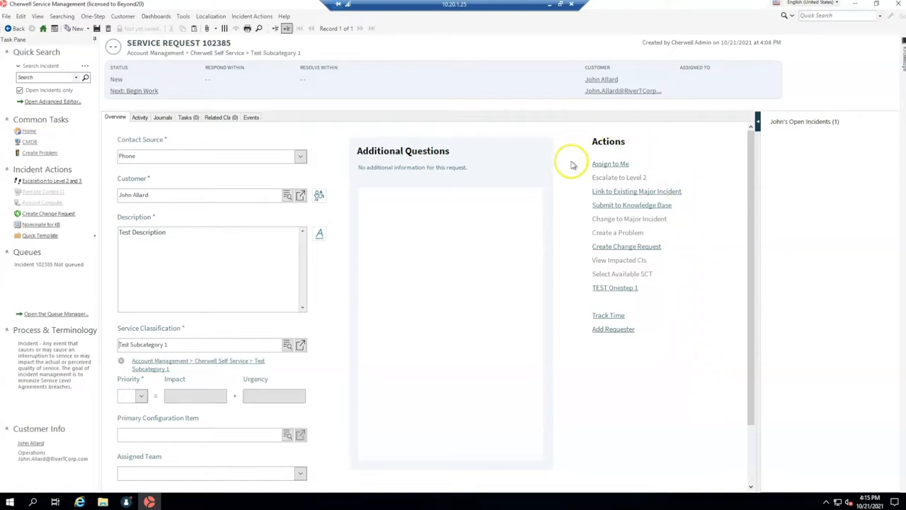
pyautogui.moveTo(683, 292)
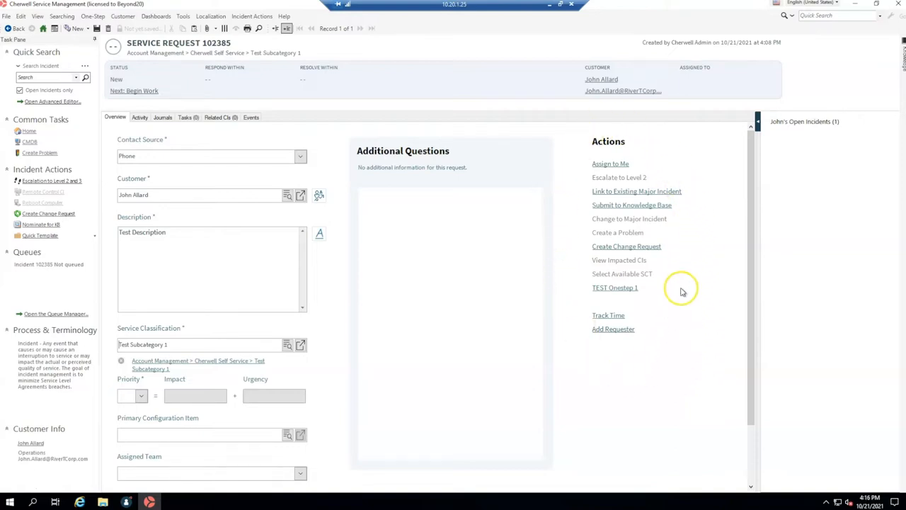
pyautogui.moveTo(602, 367)
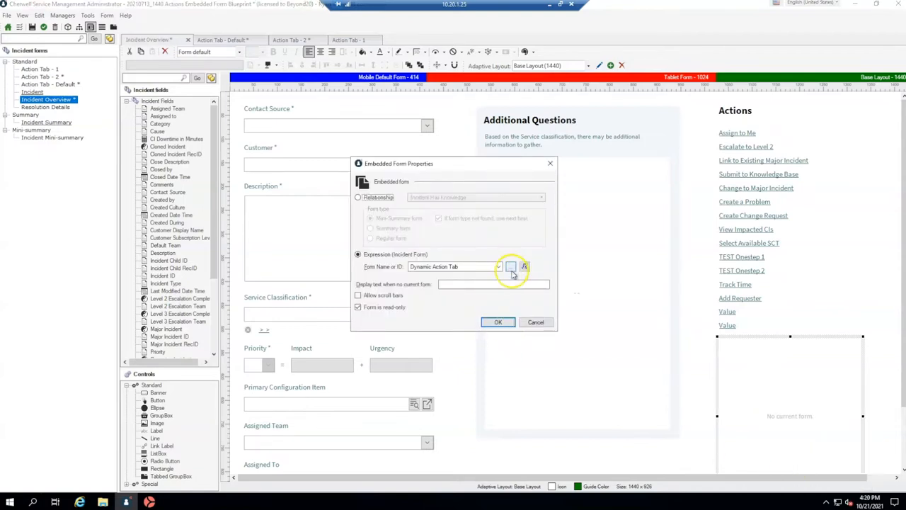
# Review the Dynamic Action Tab expression mapping Onestep cases to Action Tab - 1, 2 or Default
pyautogui.click(524, 267)
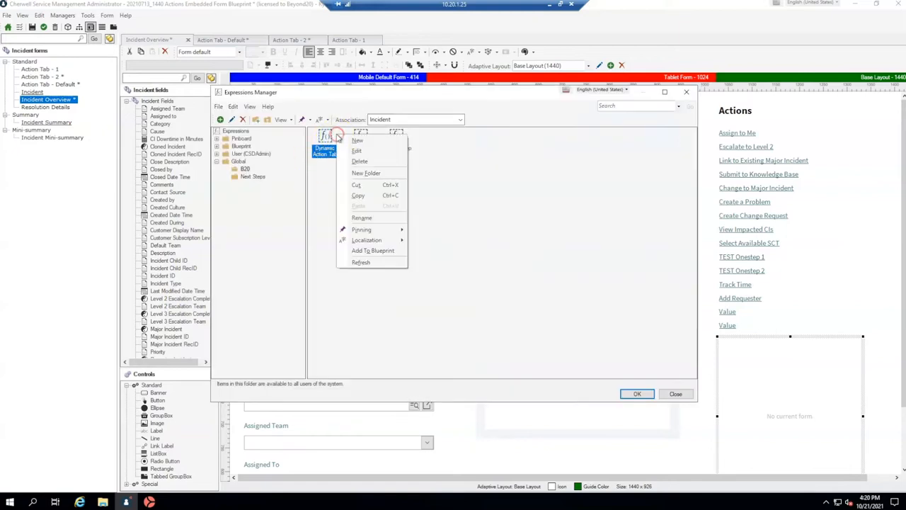
pyautogui.click(357, 150)
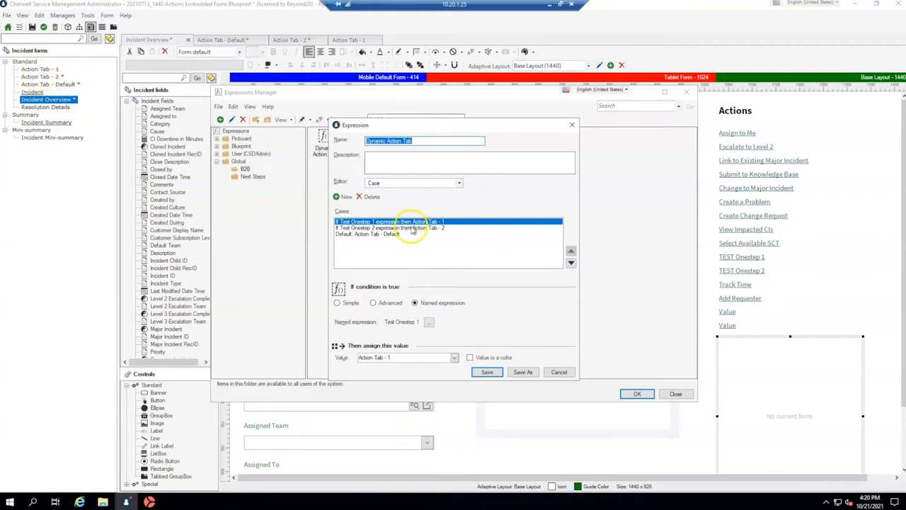
pyautogui.moveTo(747, 300)
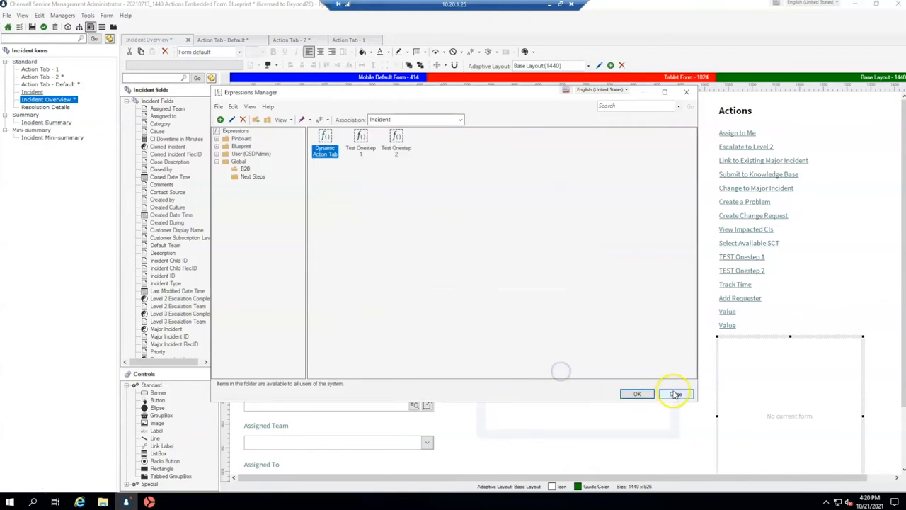
pyautogui.click(674, 394)
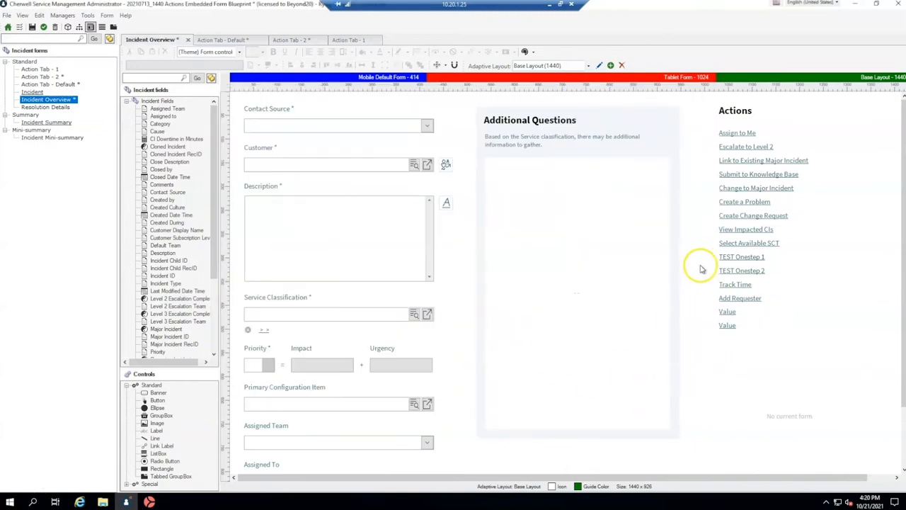
pyautogui.moveTo(724, 254)
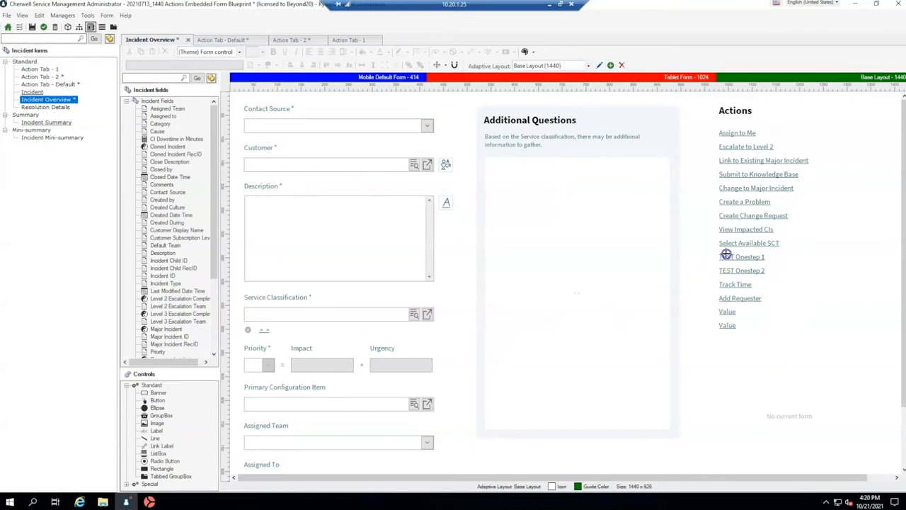
pyautogui.click(742, 256)
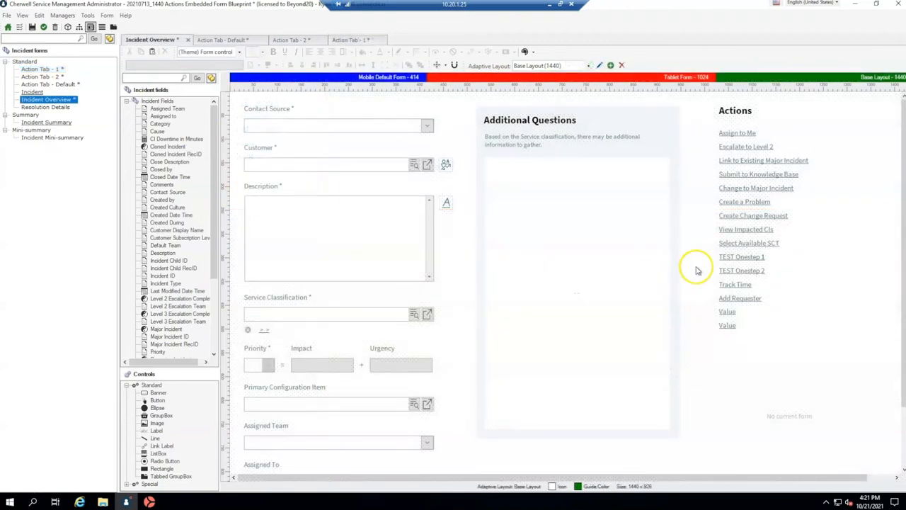
# Select the lower action link labels on Action Tab - 2 and return to Incident Overview
pyautogui.moveTo(697, 264); pyautogui.dragTo(771, 332)
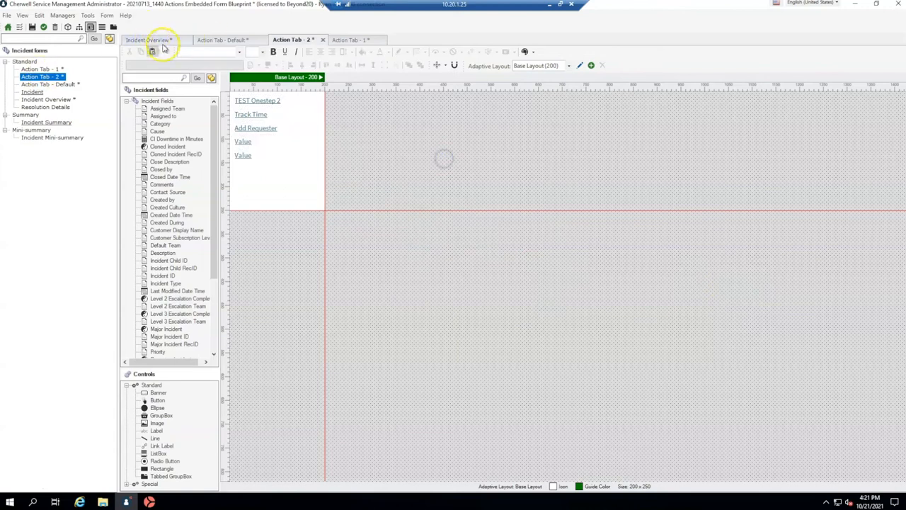
pyautogui.click(149, 39)
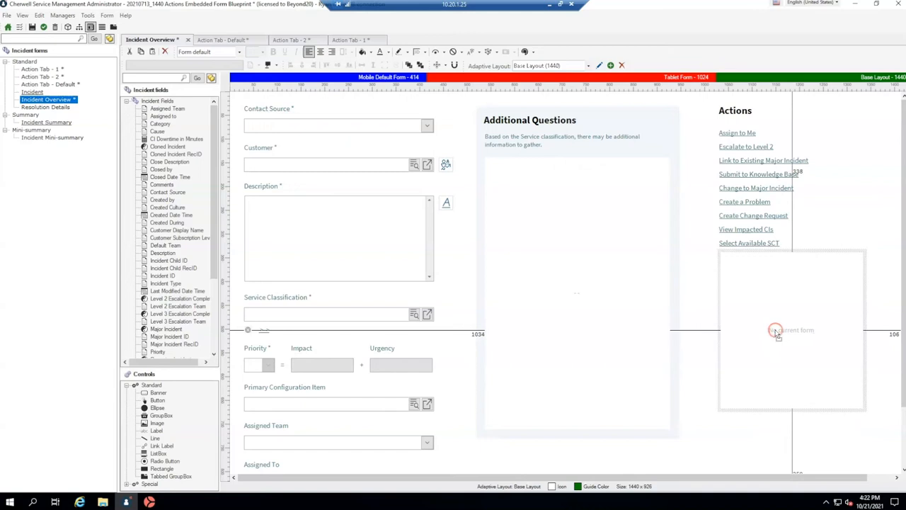
pyautogui.click(776, 331)
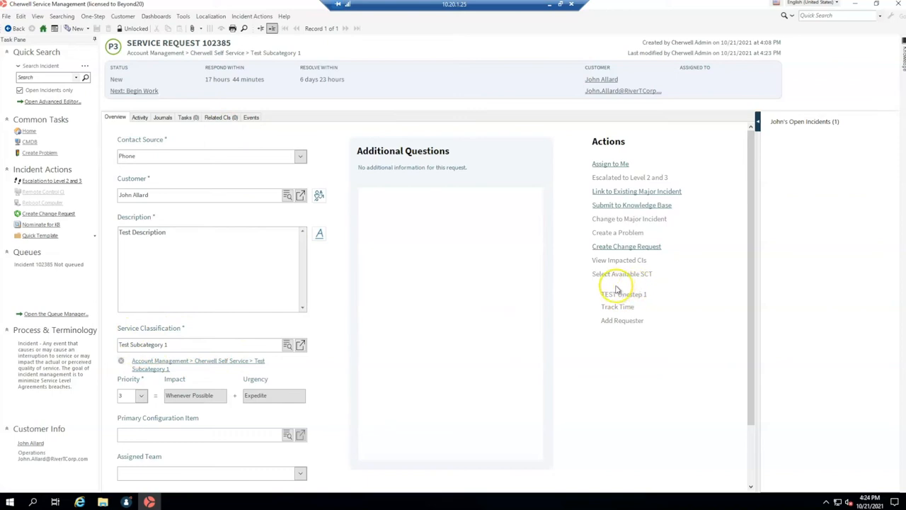
pyautogui.moveTo(591, 317)
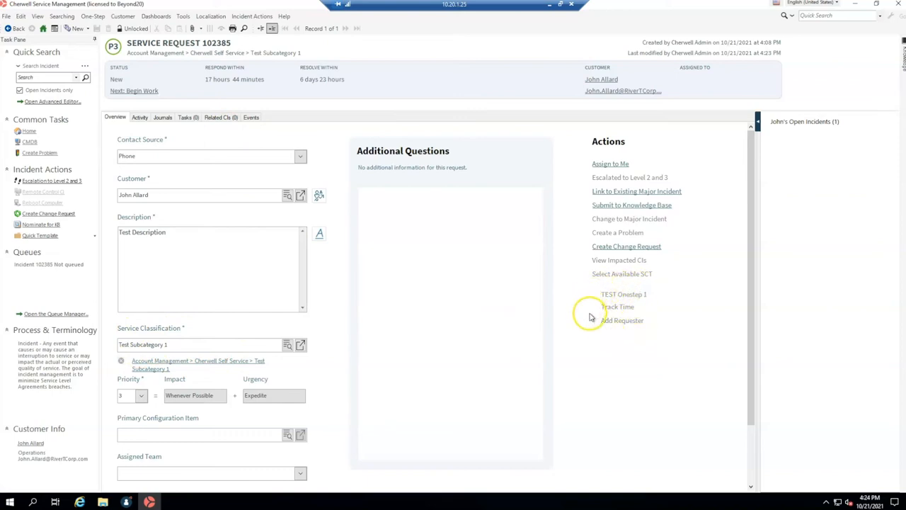
pyautogui.moveTo(623, 293)
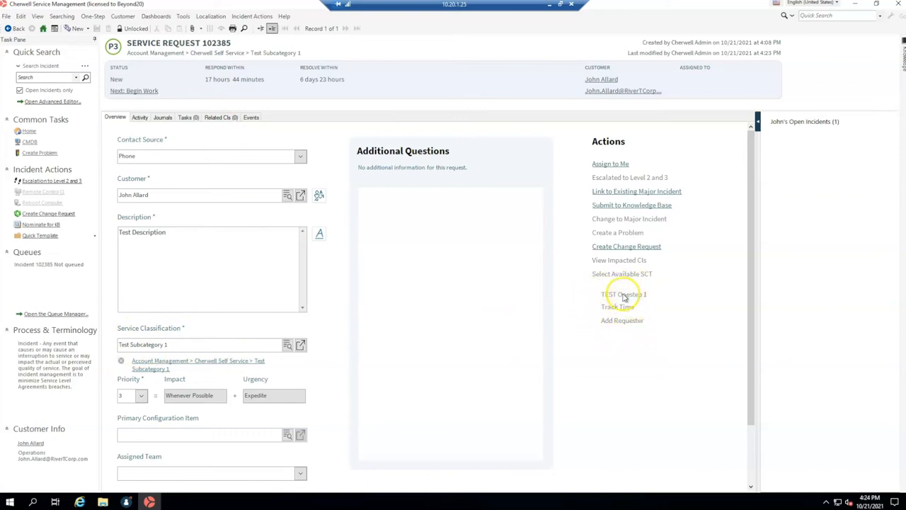
# Run TEST Onestep 1, leaving only Track Time and Add Requester links
pyautogui.click(622, 294)
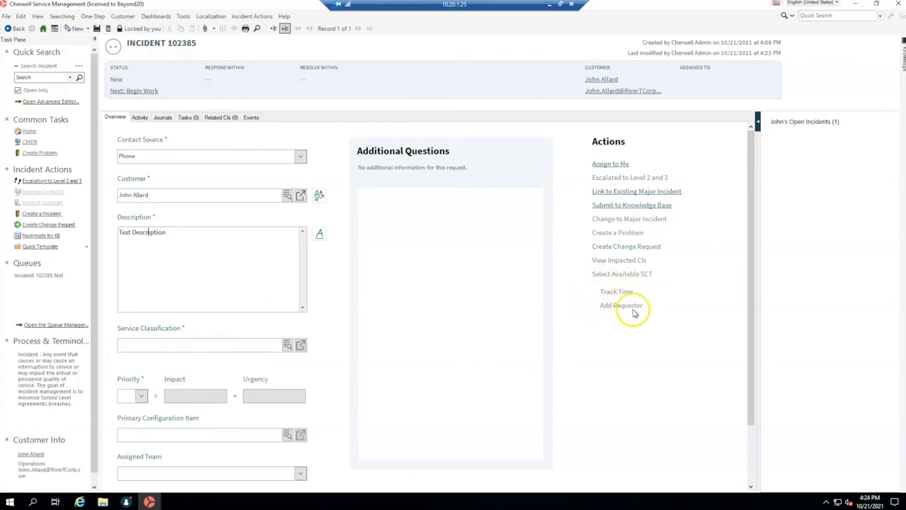
pyautogui.moveTo(622, 308)
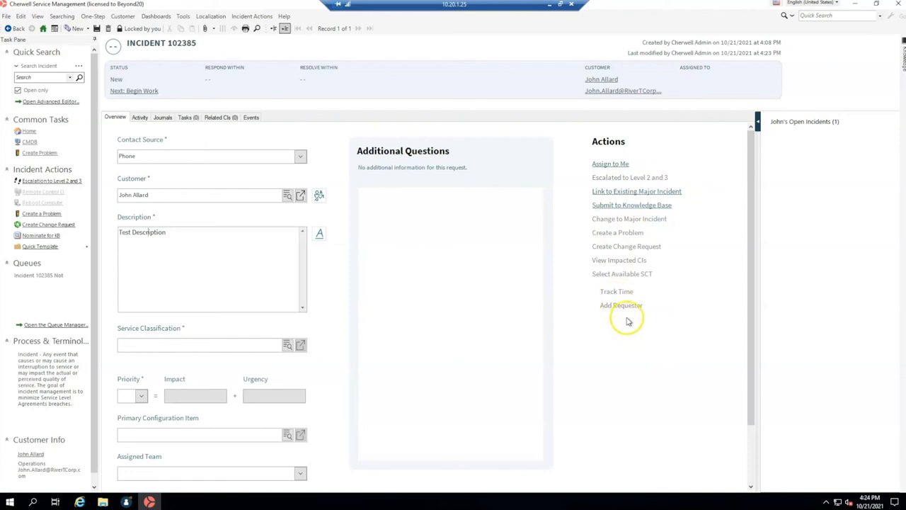
pyautogui.moveTo(629, 319)
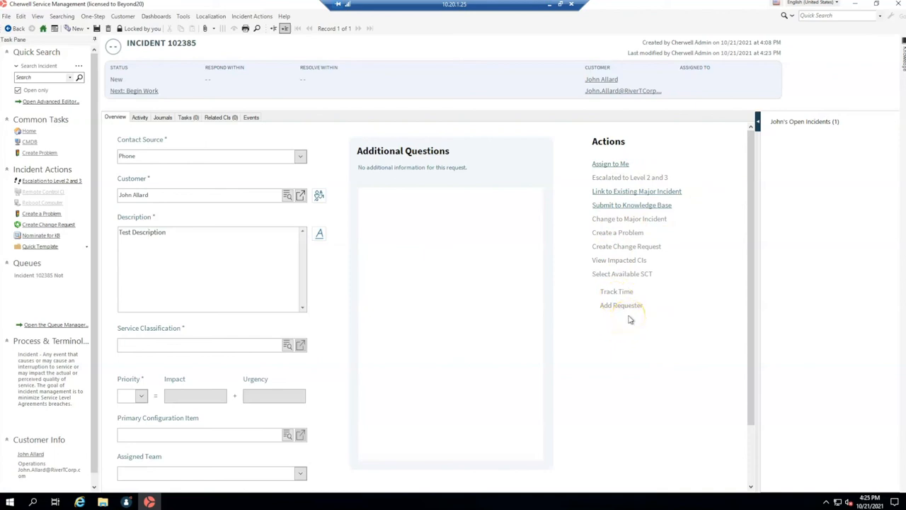